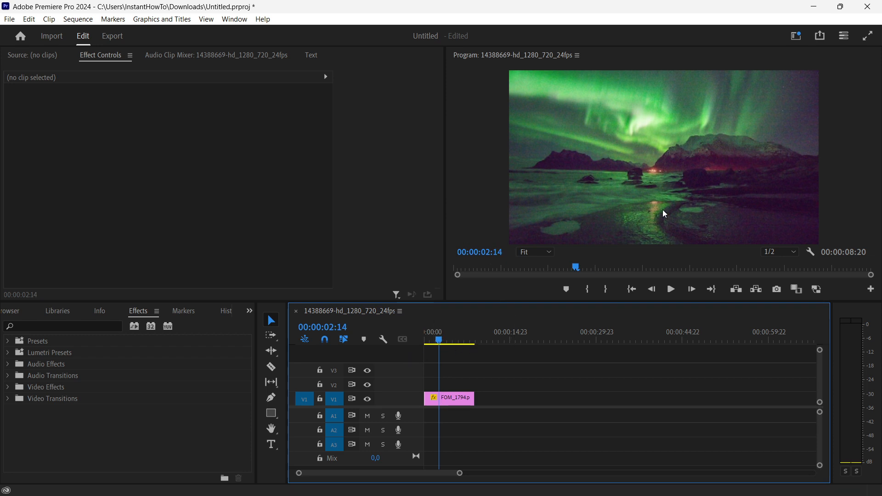
{"action": "mouse_move", "coordinate": [639, 151]}
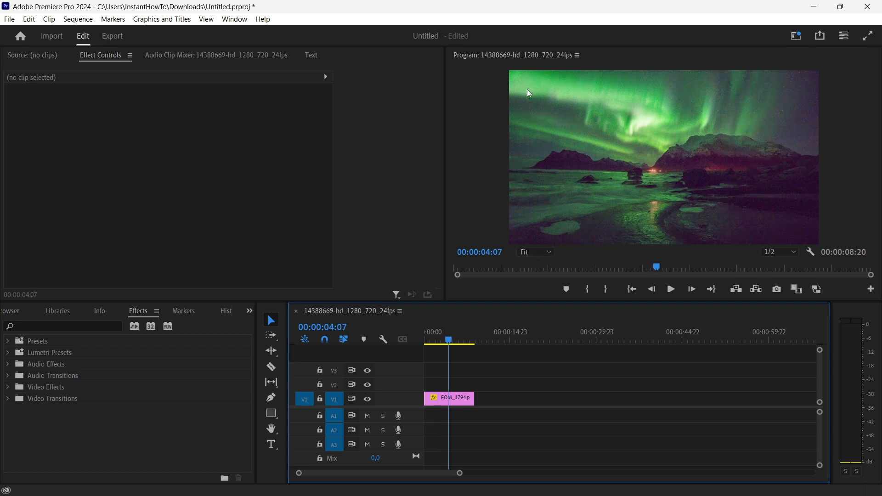
{"action": "mouse_move", "coordinate": [626, 149]}
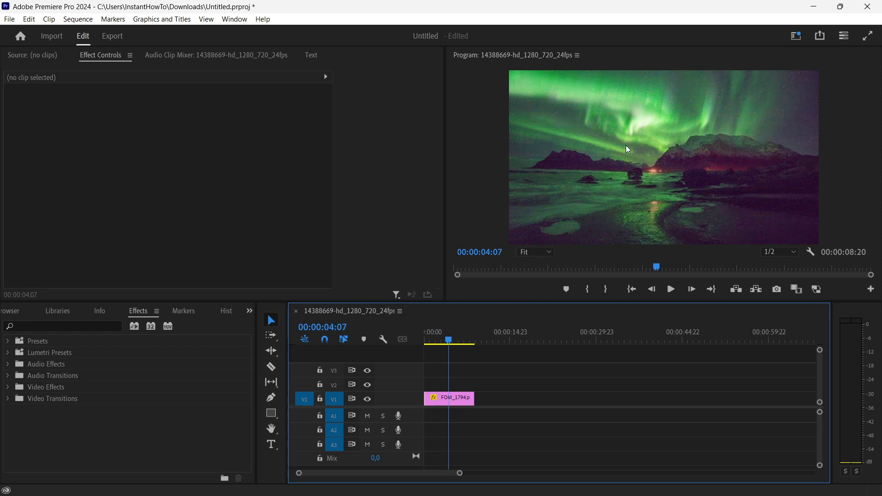
- Try 100% magnification in the Program monitor, then settle on 50%
{"action": "left_click", "coordinate": [533, 251]}
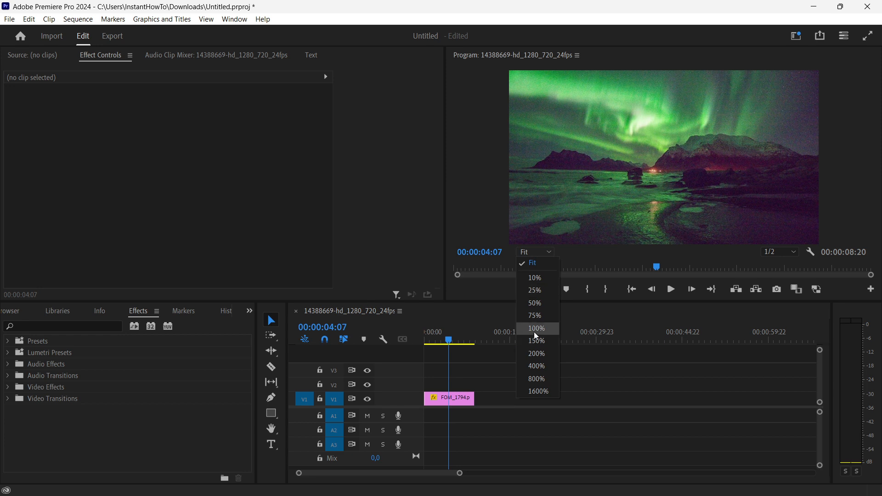
{"action": "left_click", "coordinate": [535, 328]}
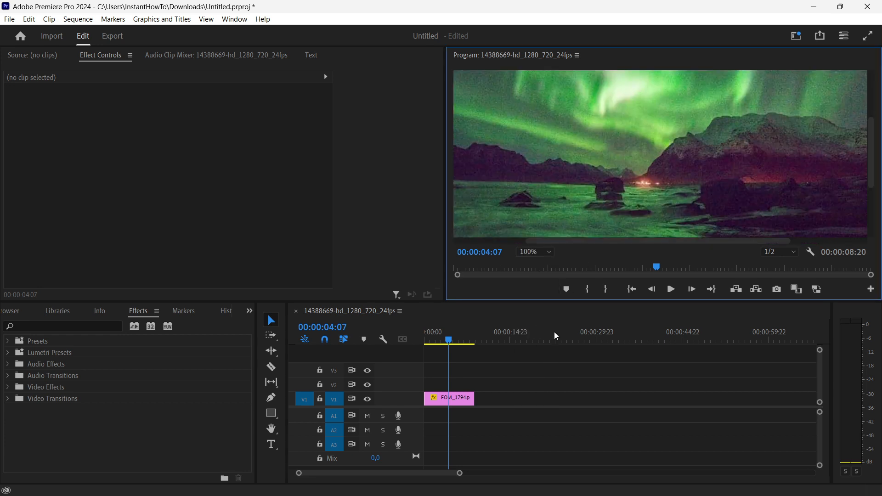
{"action": "left_click", "coordinate": [531, 251]}
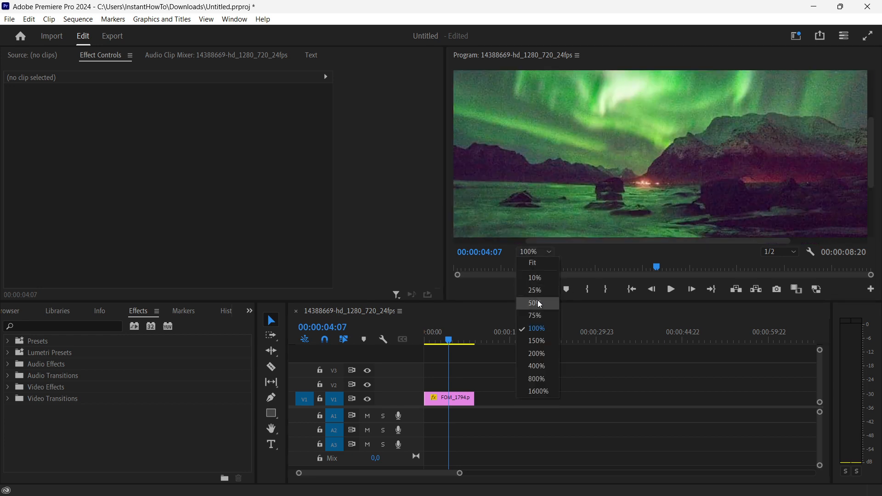
{"action": "left_click", "coordinate": [532, 303]}
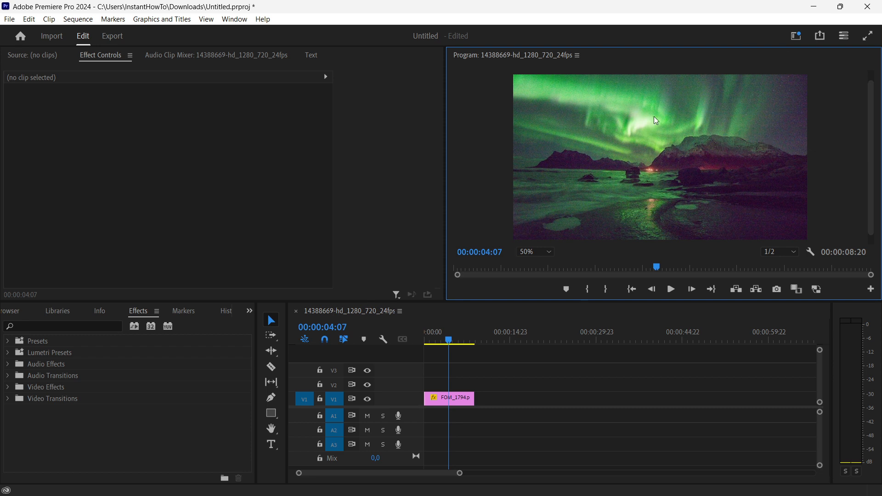
{"action": "mouse_move", "coordinate": [551, 371]}
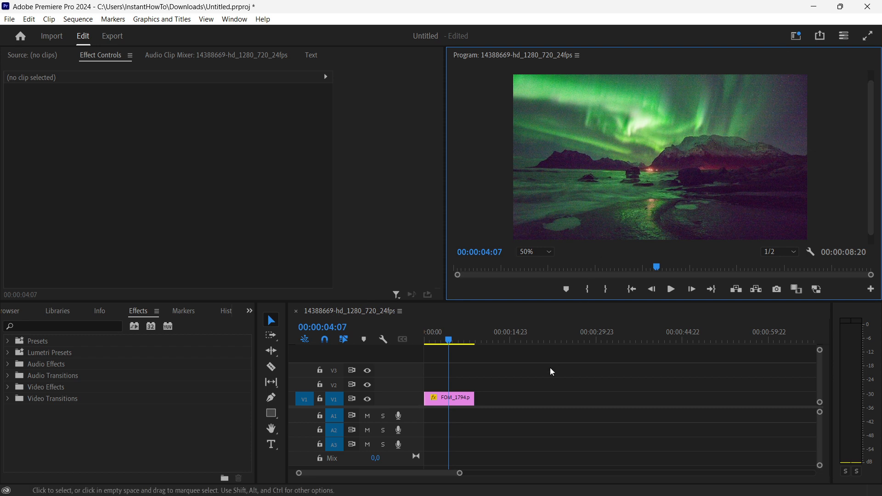
- Select the FOM_1794.png clip, then cycle through Libraries, Project and Media Browser back to Effects
{"action": "left_click", "coordinate": [449, 398]}
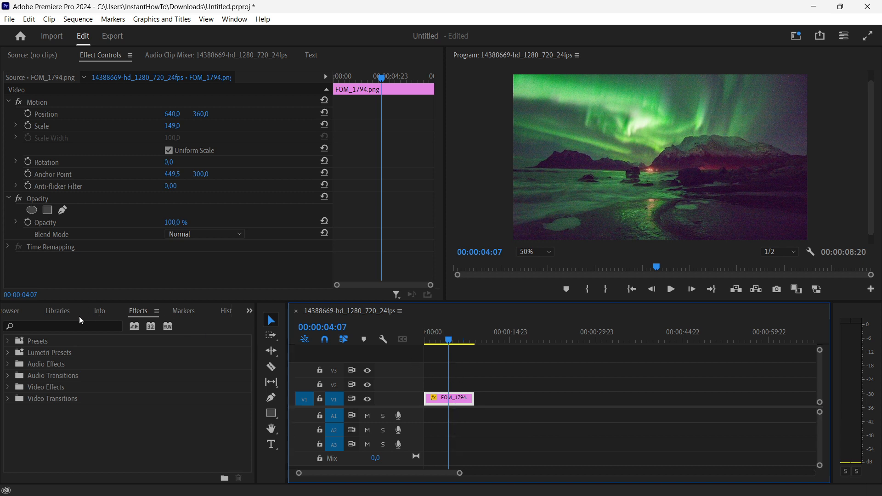
{"action": "left_click", "coordinate": [159, 311]}
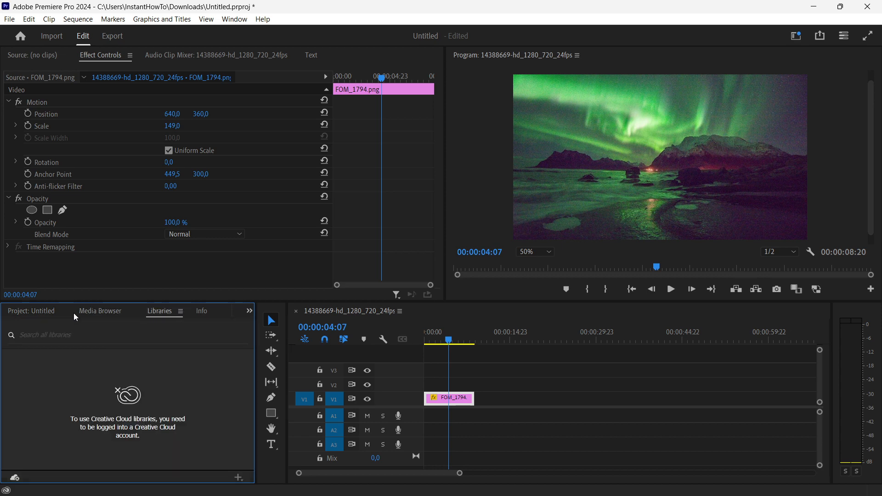
{"action": "left_click", "coordinate": [31, 311]}
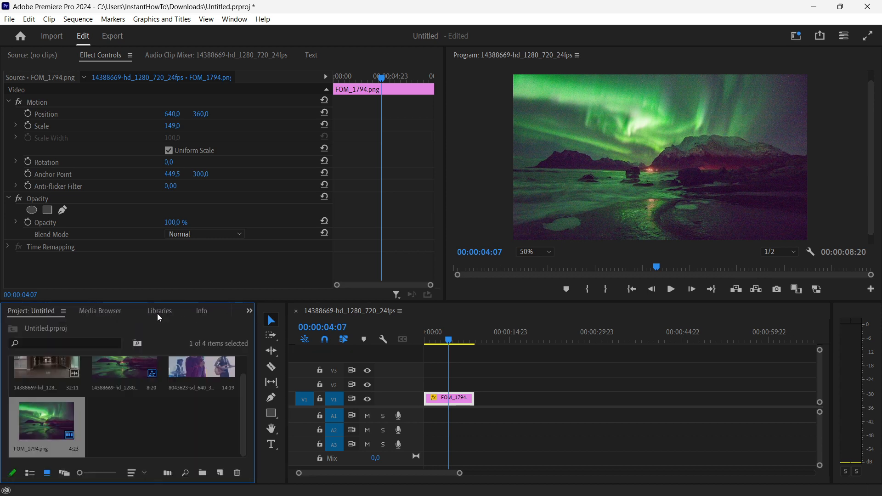
{"action": "left_click", "coordinate": [100, 310]}
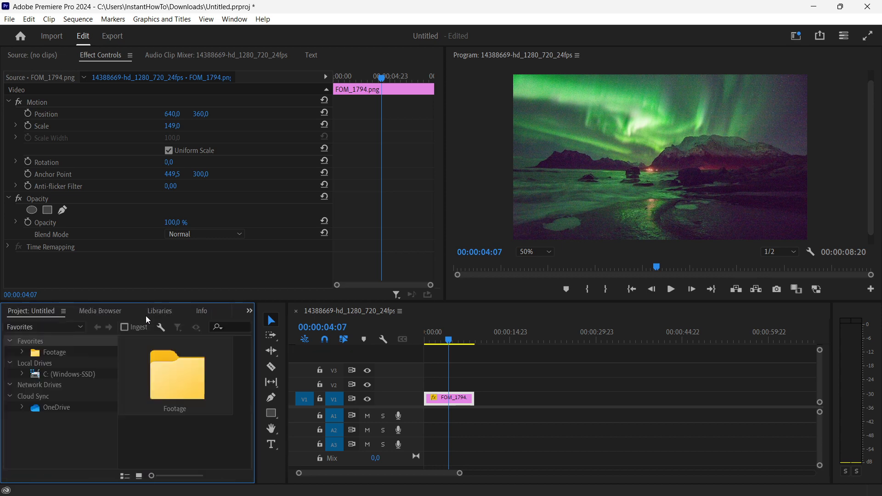
{"action": "left_click", "coordinate": [186, 310]}
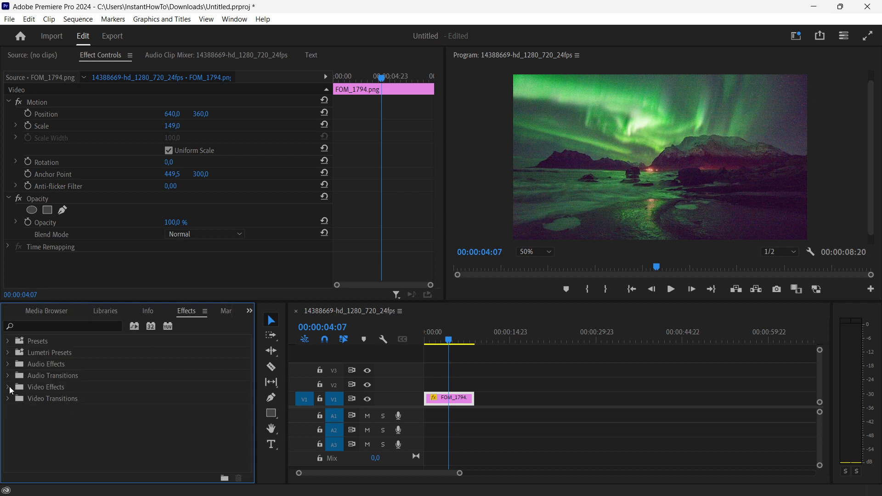
- Add VR De-Noise from Video Effects > Immersive Video to FOM_1794.png, with the playhead at the start
{"action": "left_click", "coordinate": [9, 386]}
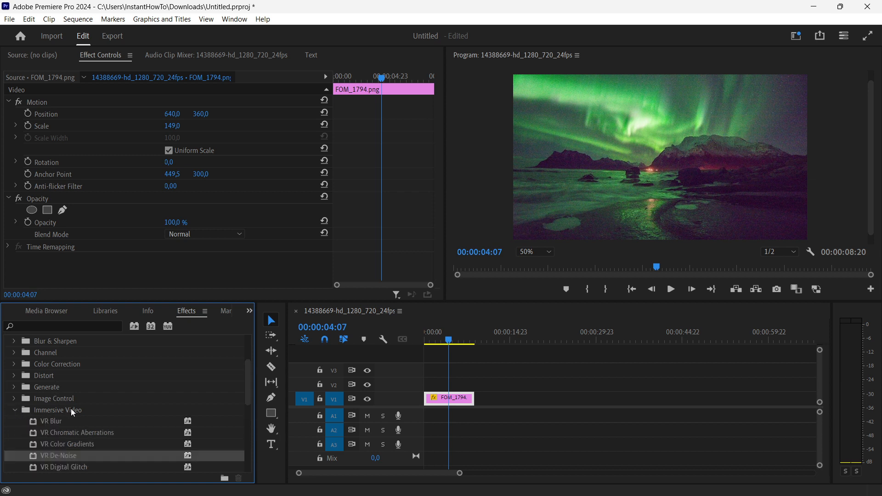
{"action": "scroll", "scroll_direction": "down", "scroll_amount": 3}
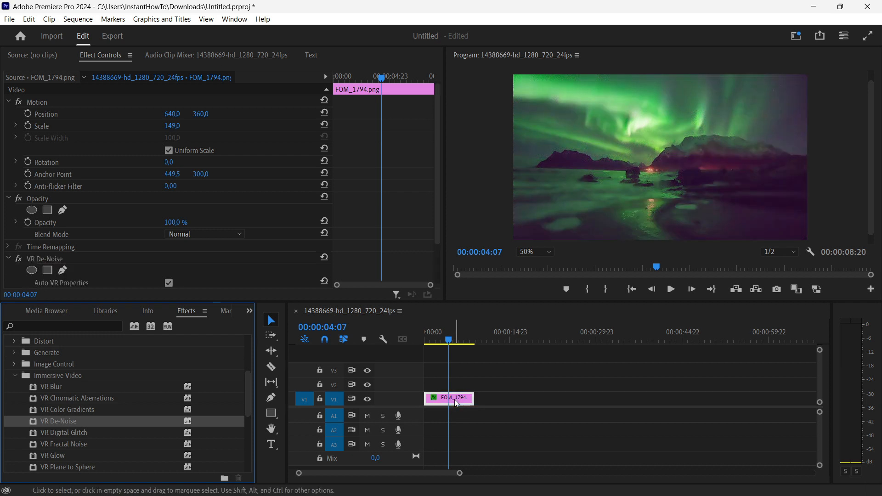
{"action": "left_click", "coordinate": [423, 339]}
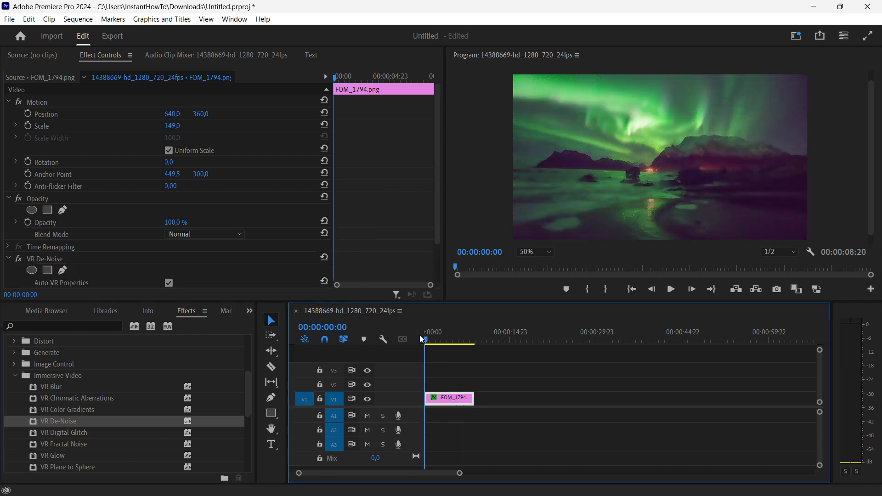